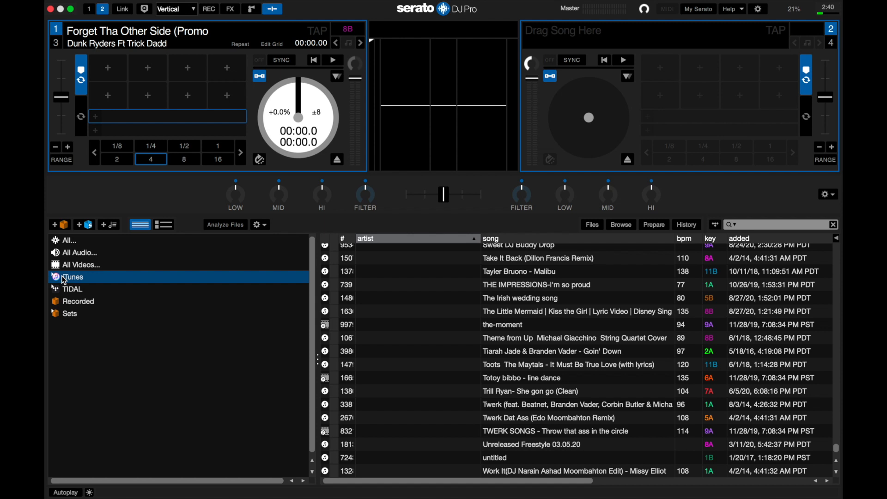
pyautogui.moveTo(75, 278)
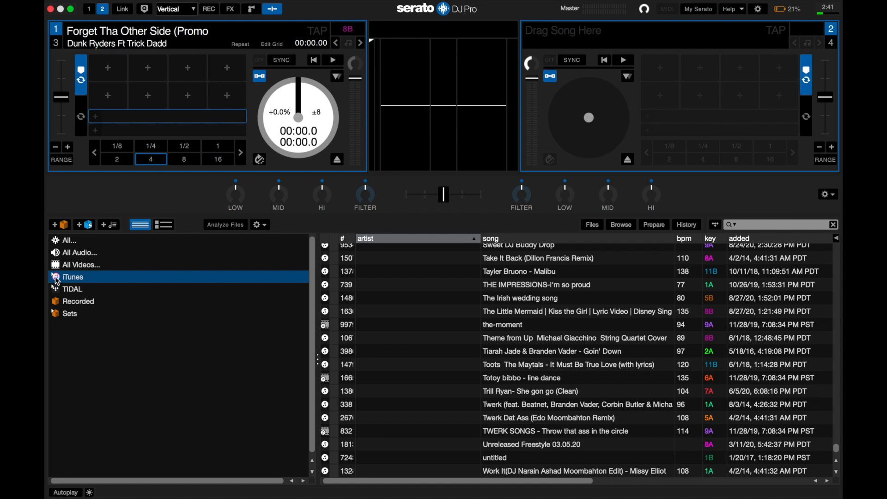
pyautogui.moveTo(608, 105)
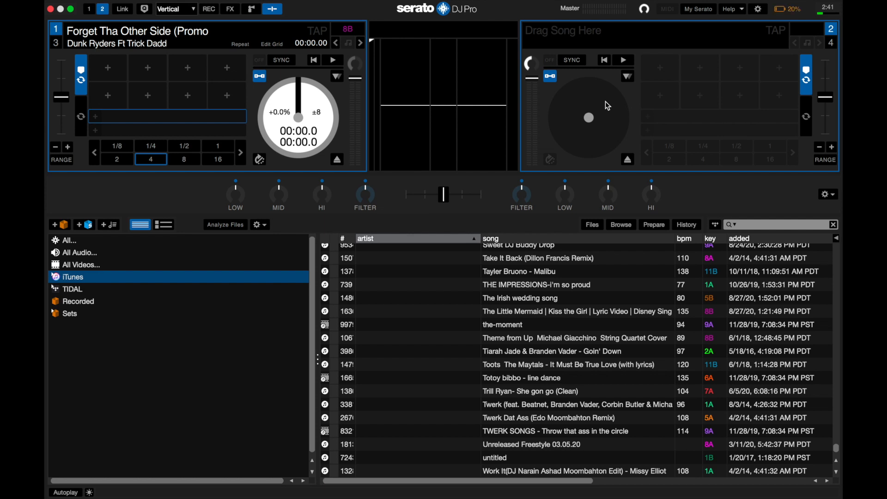
pyautogui.moveTo(670, 75)
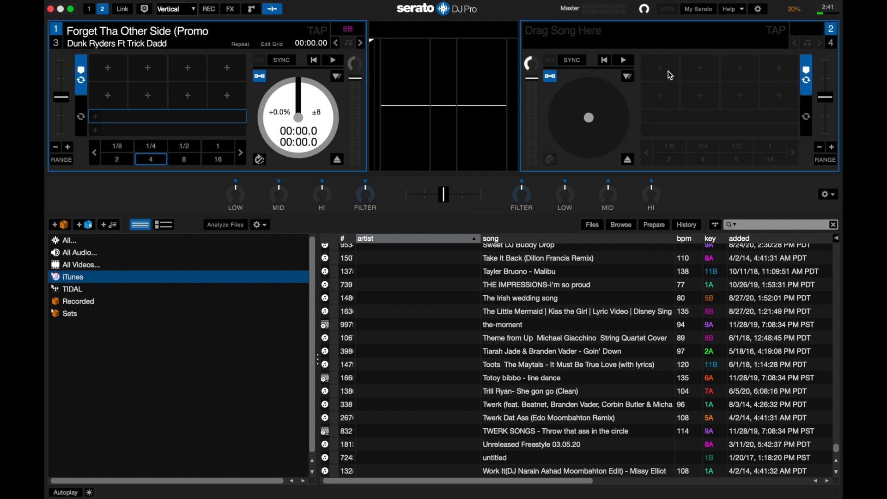
# - Switch Show iTunes Library off and back on in Library + Display, then return to the decks
pyautogui.click(758, 10)
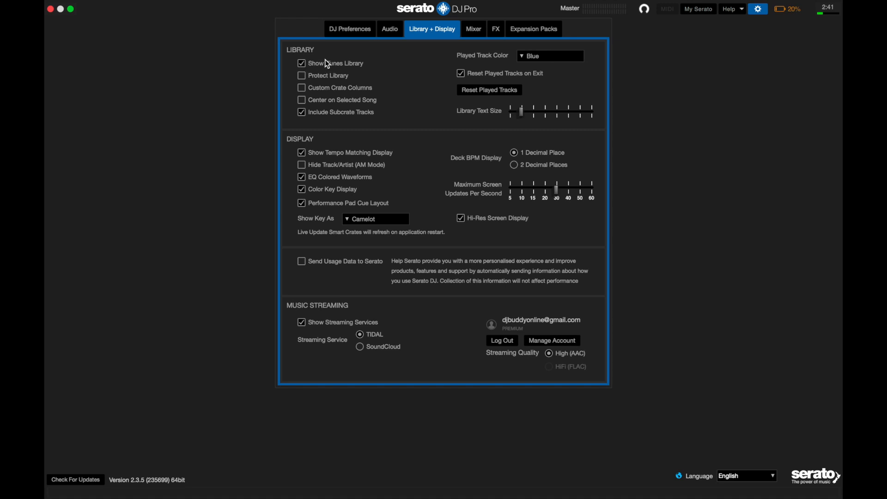
pyautogui.click(301, 63)
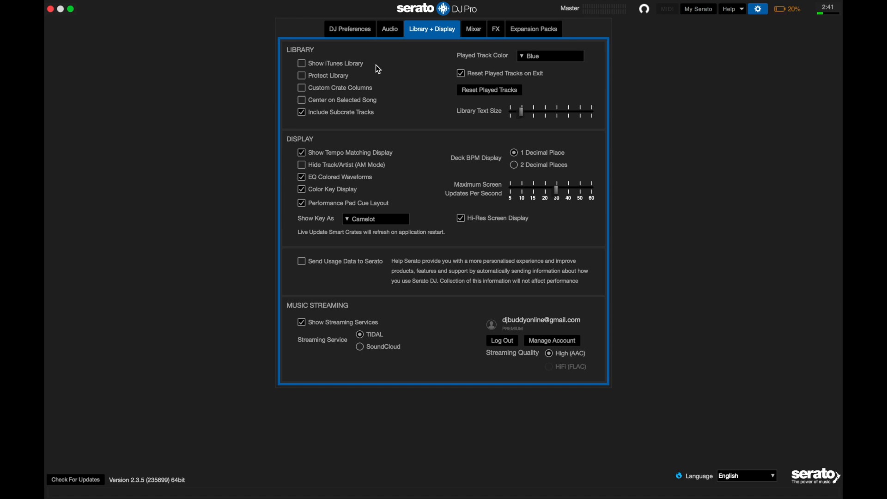
pyautogui.moveTo(642, 46)
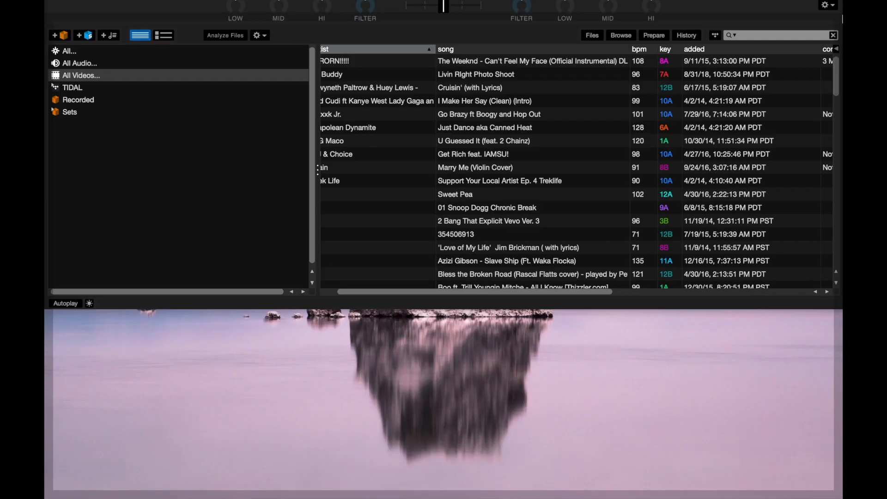
pyautogui.click(759, 8)
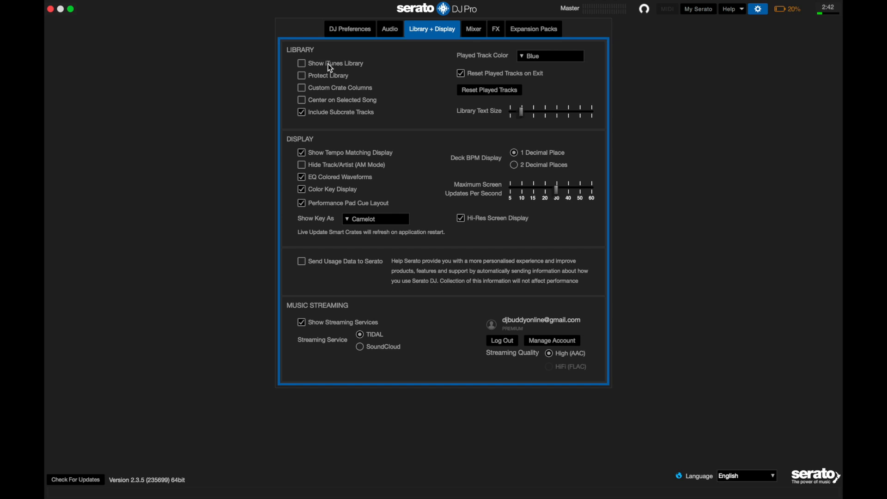
pyautogui.click(301, 64)
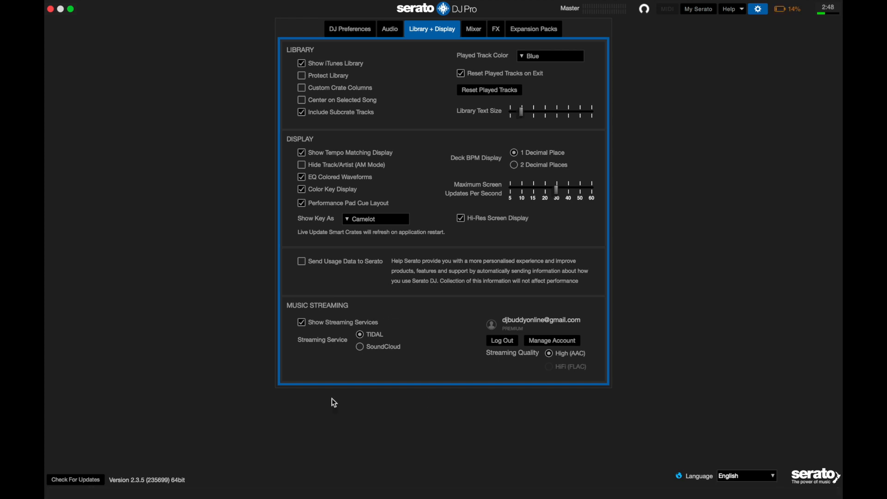
pyautogui.moveTo(383, 104)
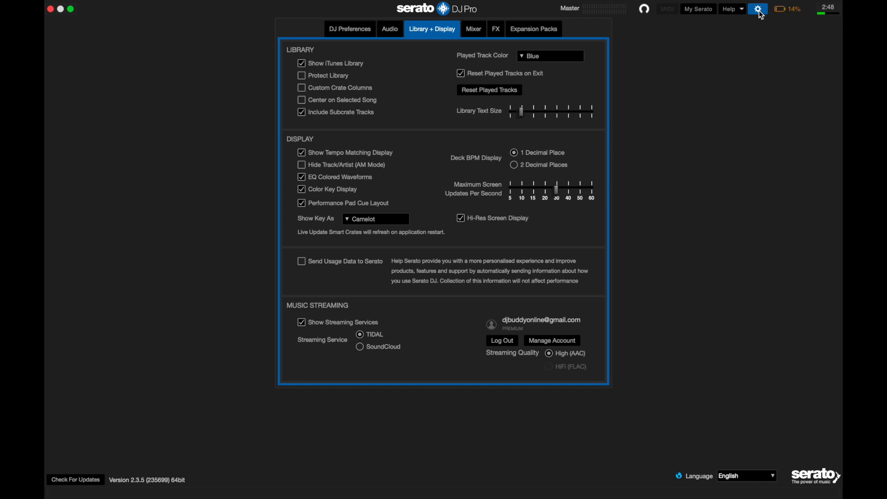
pyautogui.click(758, 8)
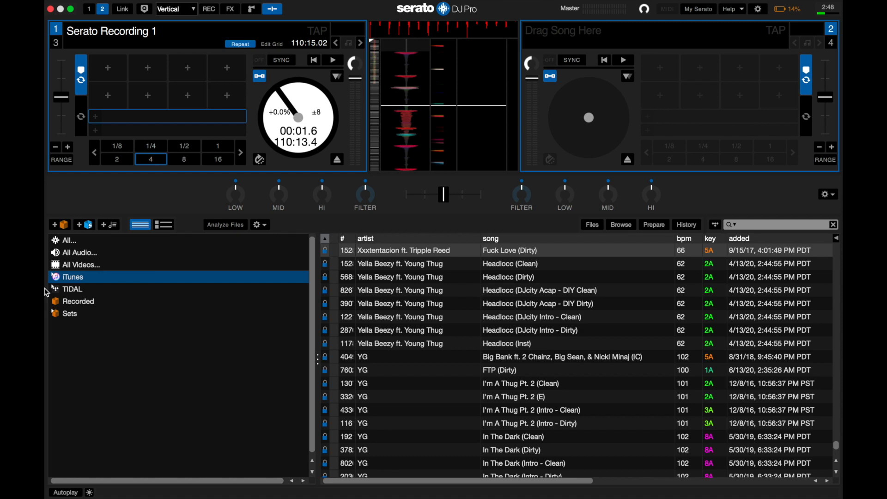
# - Expand the iTunes entry in the crate sidebar to reveal Music, Music Videos and Purchased
pyautogui.click(55, 277)
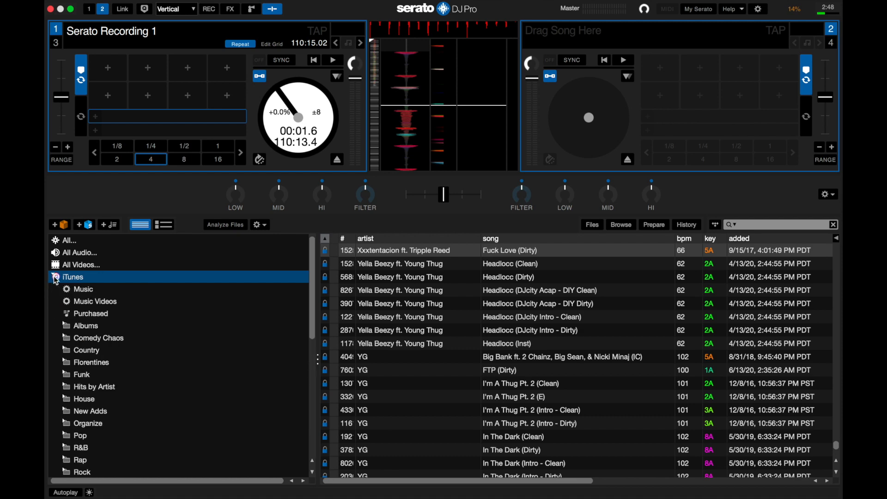
pyautogui.moveTo(120, 367)
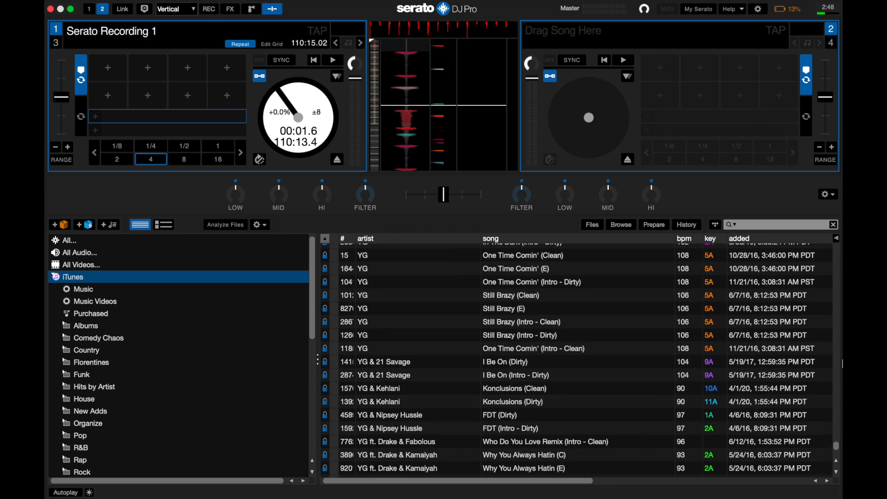
# - Sort iTunes tracks by file status and scroll to the unsupported 24-bit entries at the bottom
pyautogui.scroll(-3)
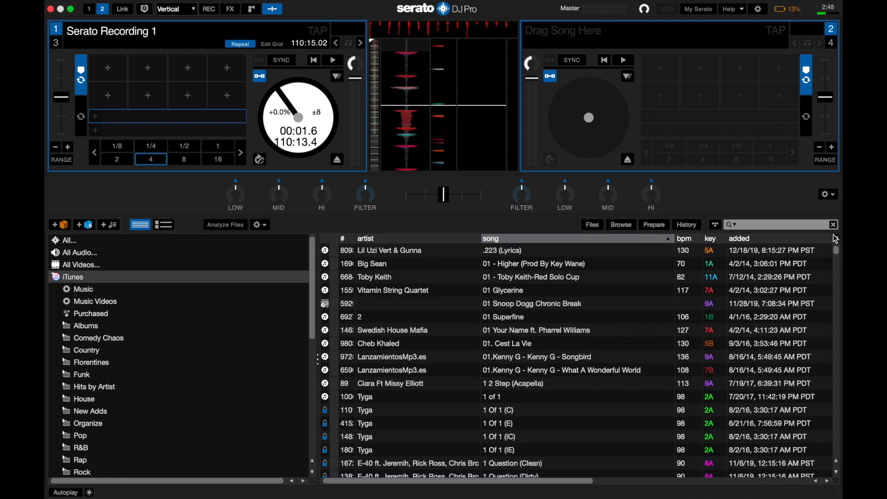
pyautogui.moveTo(349, 229)
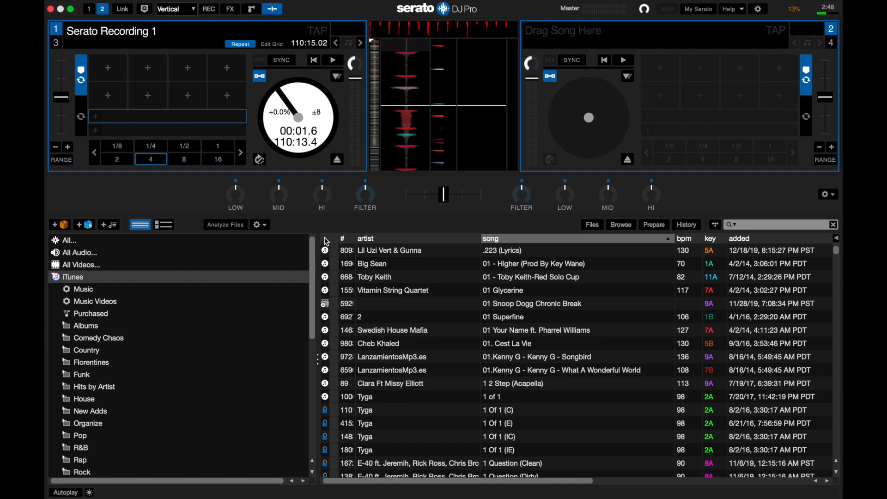
pyautogui.click(490, 238)
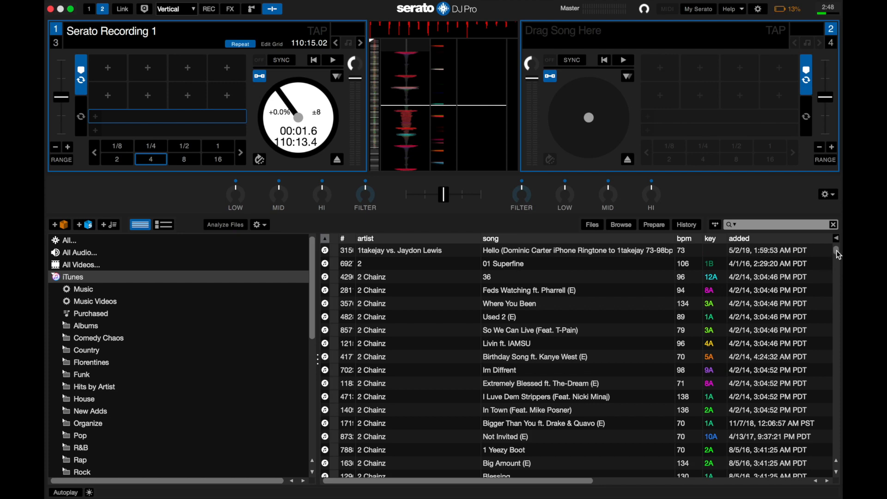
pyautogui.scroll(-3)
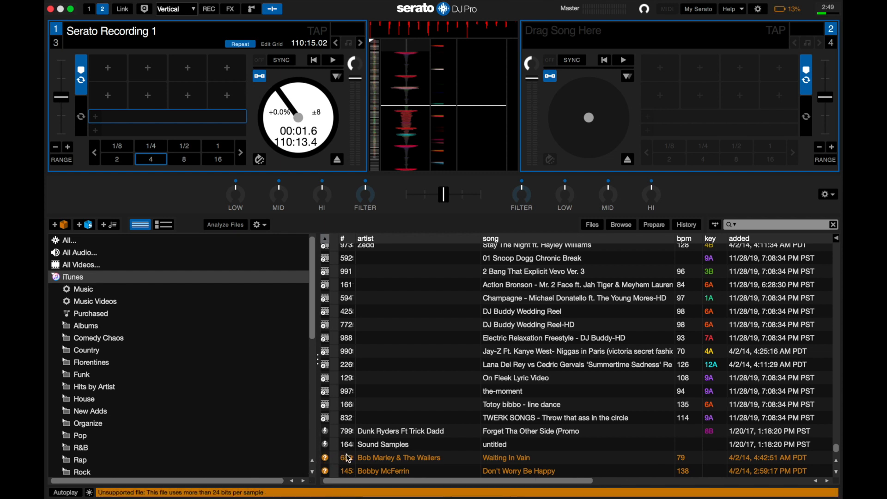
pyautogui.click(383, 471)
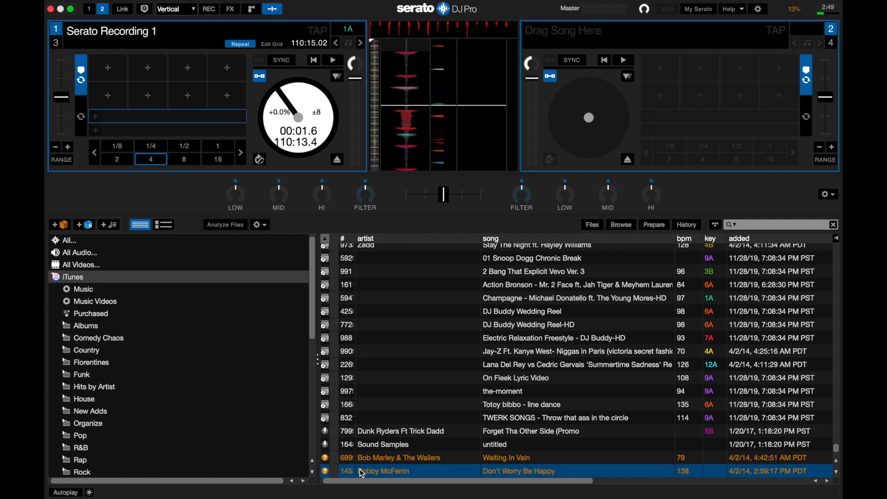
pyautogui.click(396, 457)
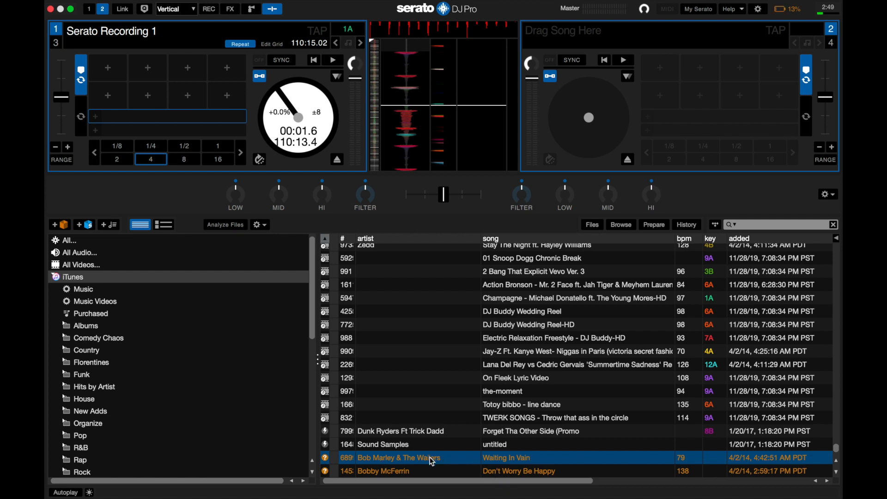
pyautogui.moveTo(355, 448)
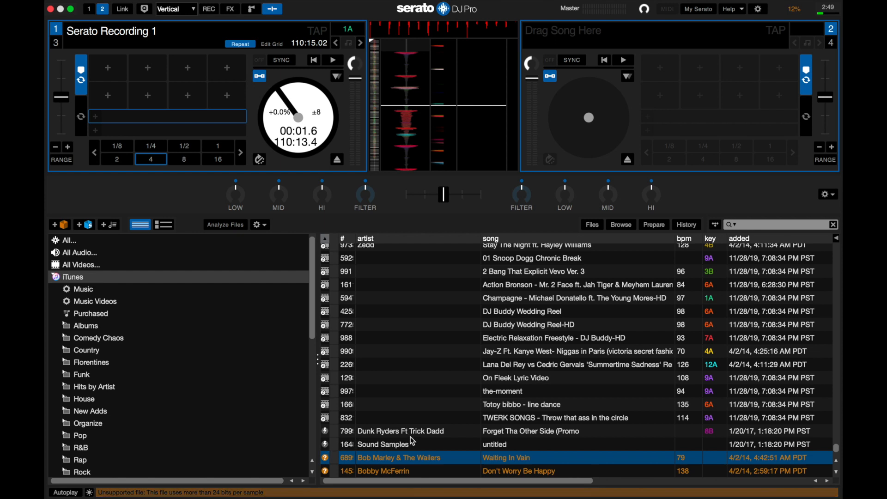
pyautogui.click(385, 444)
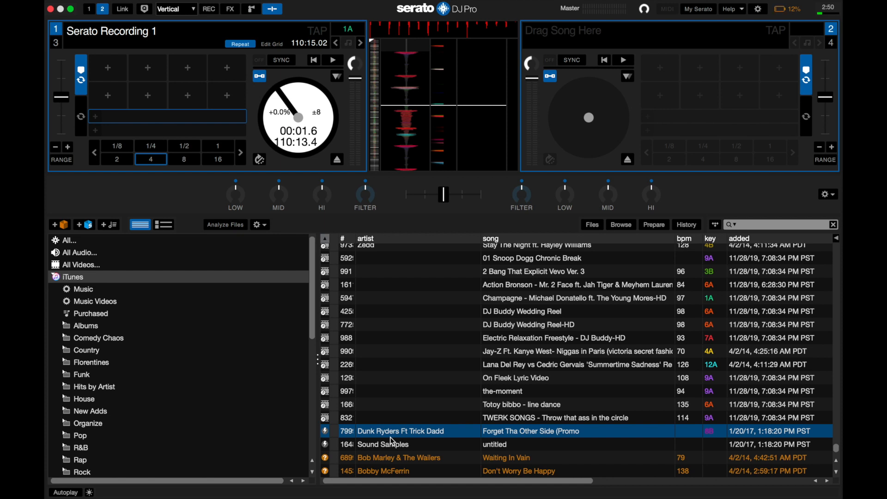
# - Load Forget Tha Other Side (Promo) from the track list onto deck 1
pyautogui.doubleClick(531, 431)
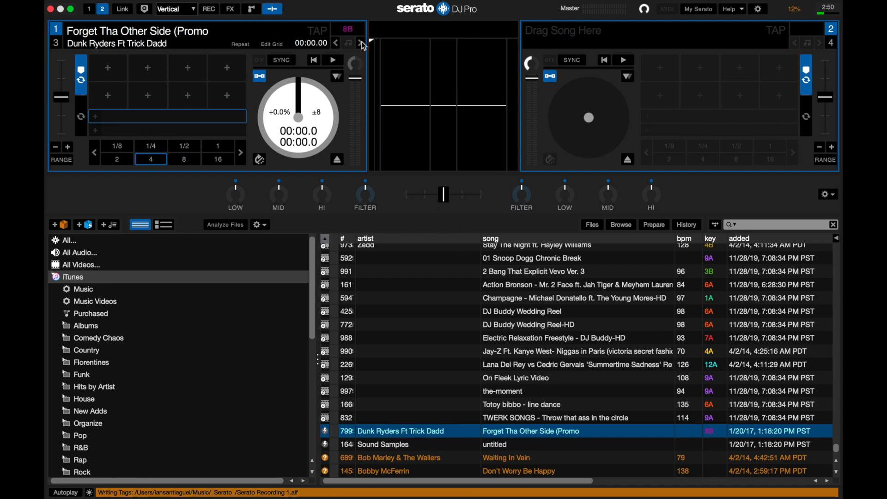
pyautogui.moveTo(410, 155)
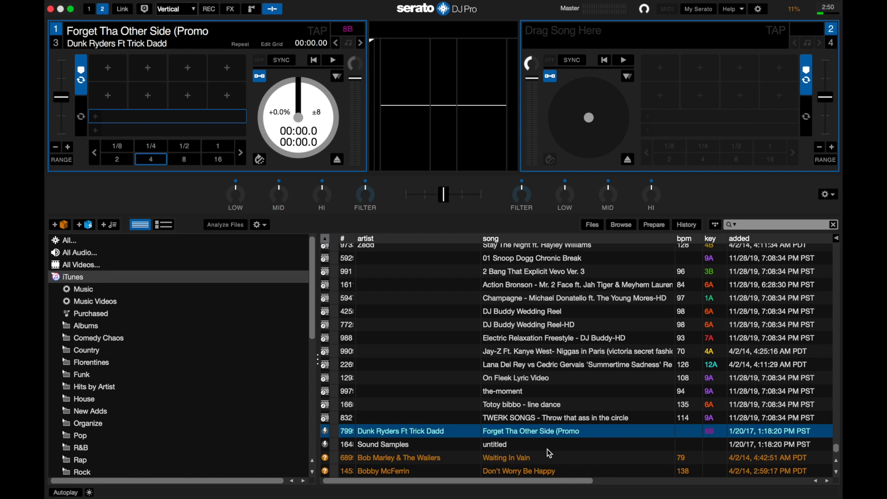
pyautogui.doubleClick(531, 431)
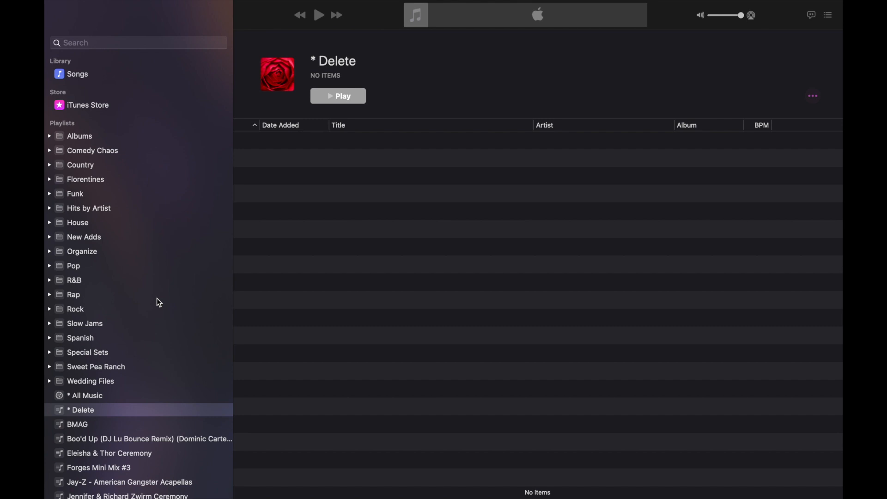
pyautogui.moveTo(97, 87)
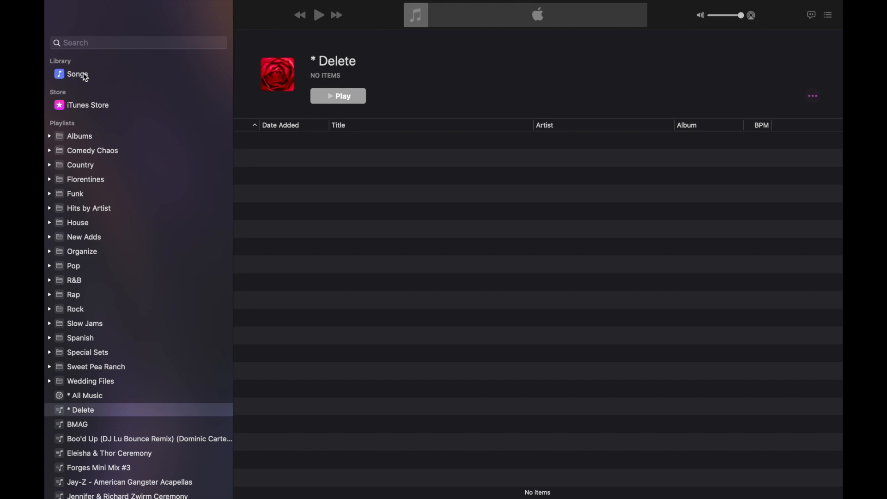
# - Show the full 19,640-item Songs library in the Music sidebar
pyautogui.click(77, 74)
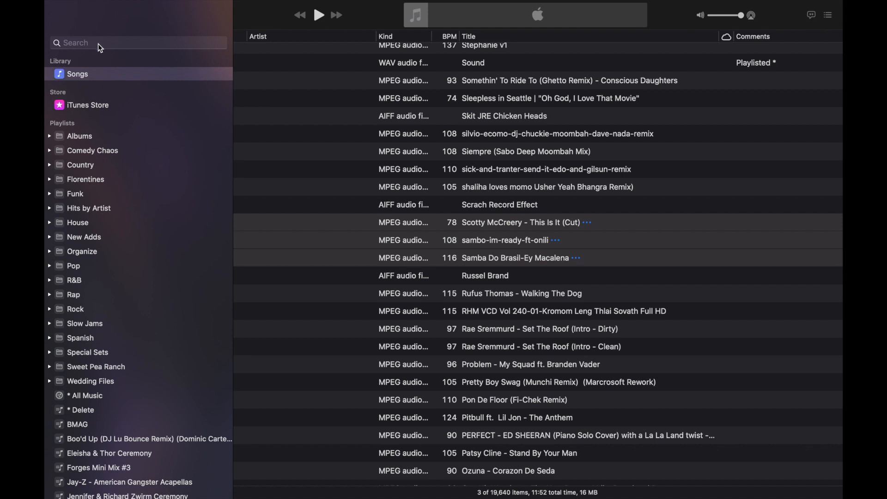
pyautogui.moveTo(99, 81)
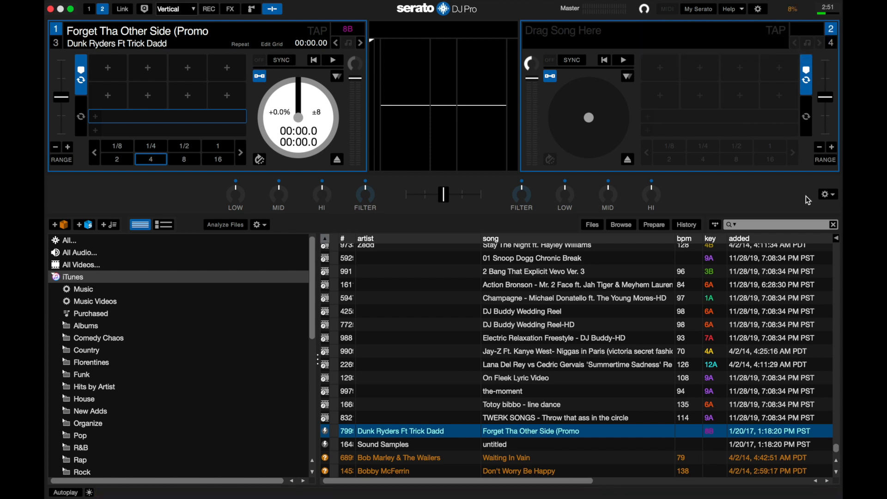
pyautogui.moveTo(379, 408)
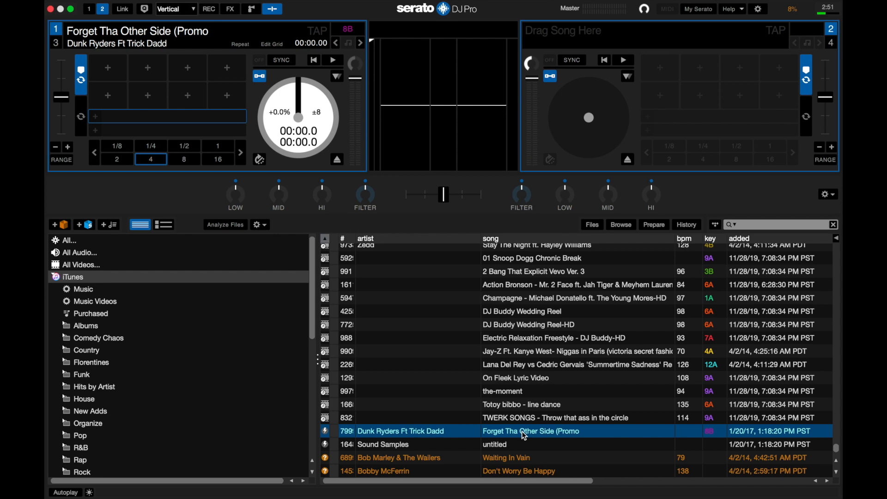
# - Select the Forget Tha Other Side (Promo) title in the Serato library
pyautogui.doubleClick(529, 431)
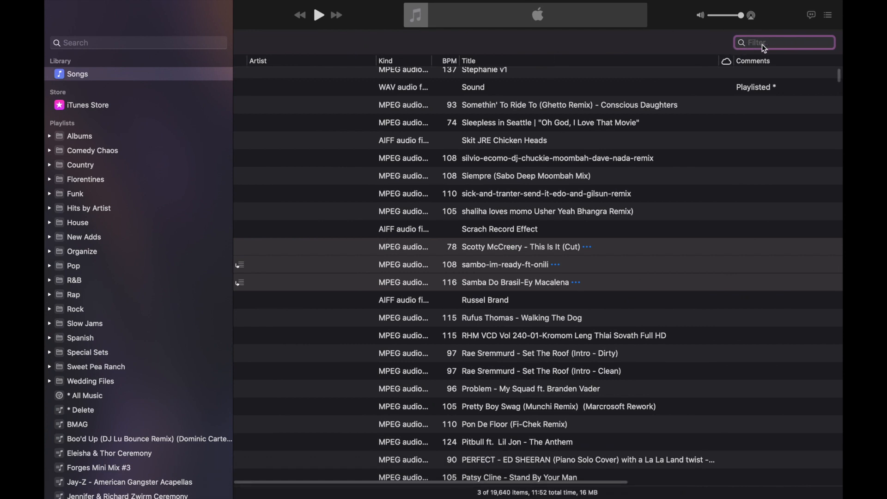
# - Filter Songs for 'Other Side (Promo)' with no matches, then go to the Eleisha & Thor Ceremony playlist
pyautogui.write('Other Side (Promo)')
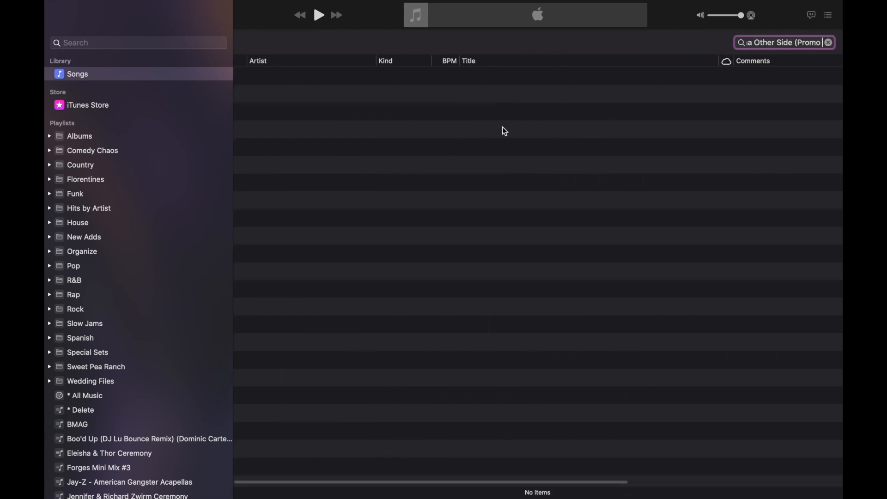
pyautogui.moveTo(437, 100)
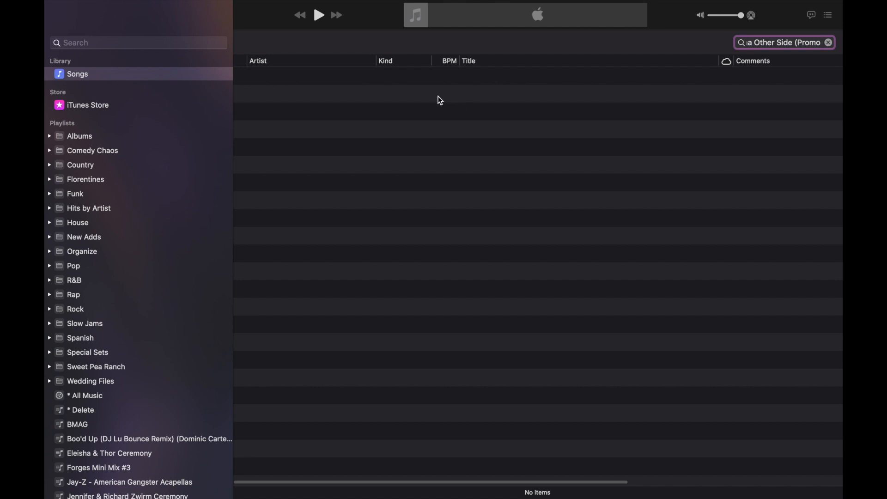
pyautogui.moveTo(425, 100)
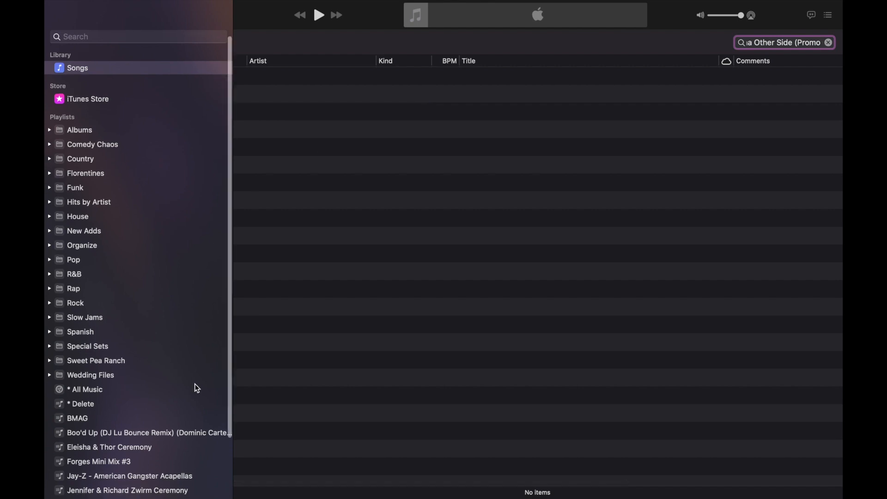
pyautogui.moveTo(164, 435)
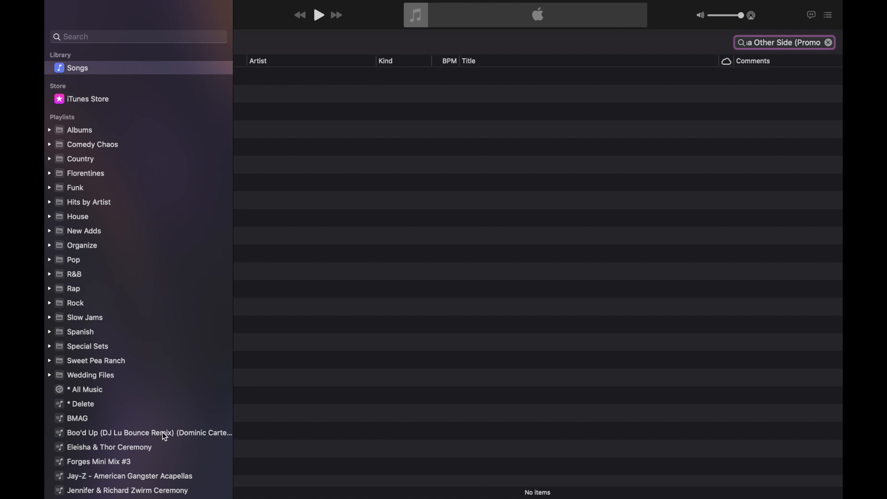
pyautogui.moveTo(110, 444)
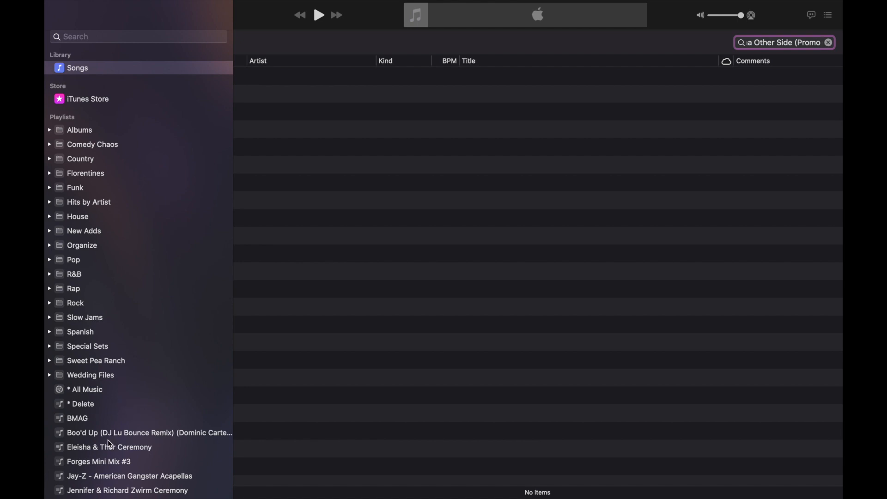
pyautogui.click(109, 448)
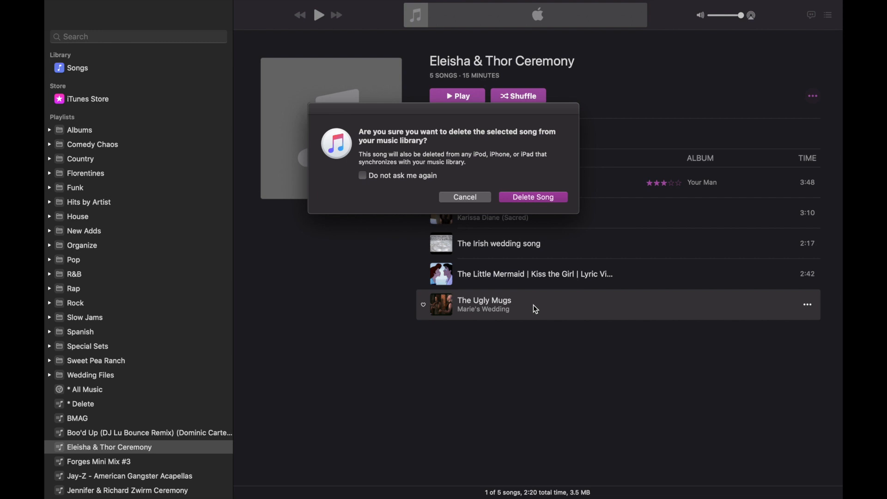
pyautogui.moveTo(492, 330)
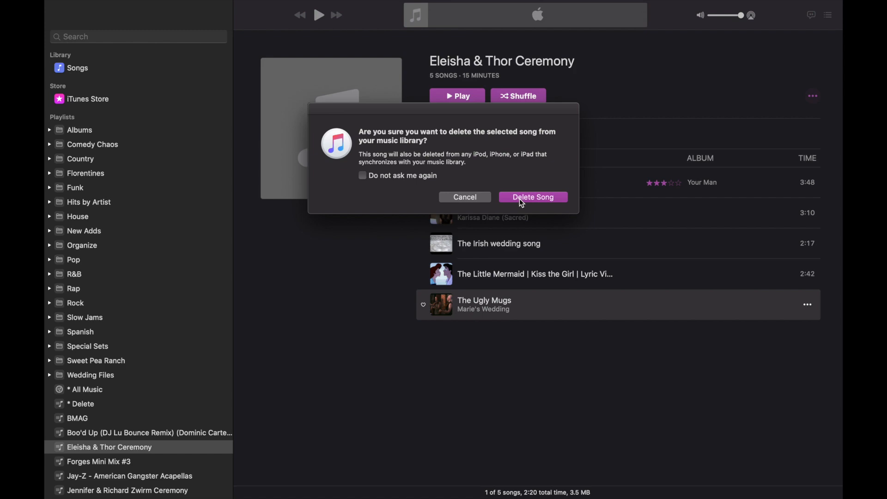
# - Confirm deleting The Ugly Mugs from the playlist and the Music library
pyautogui.click(533, 197)
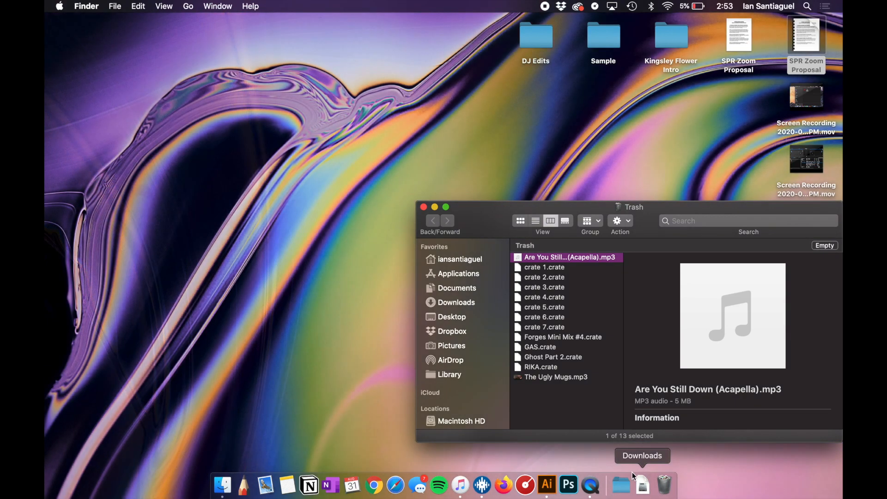
# - Check The Ugly Mugs.mp3 in the Finder Trash, close it and bring Music back to the front
pyautogui.click(556, 377)
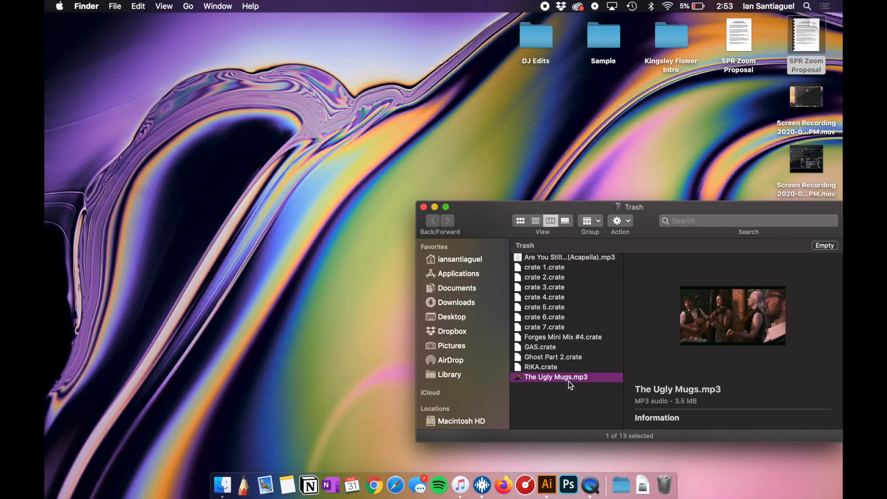
pyautogui.moveTo(655, 462)
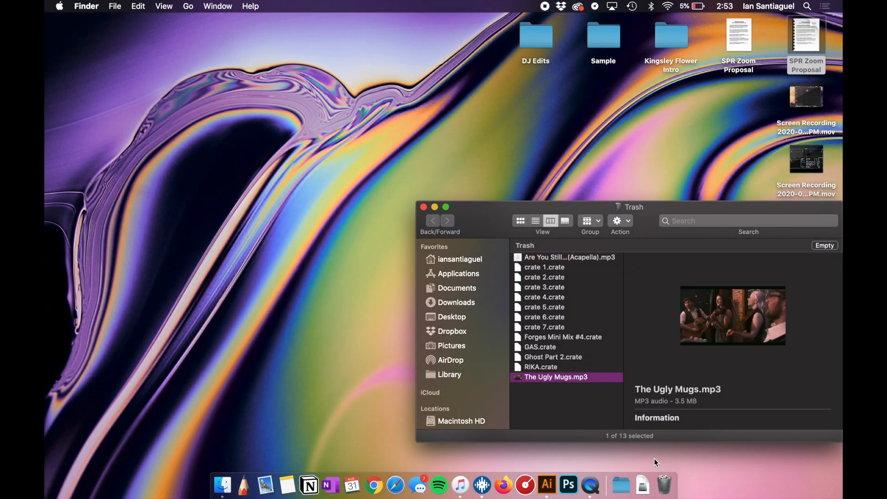
pyautogui.rightClick(643, 485)
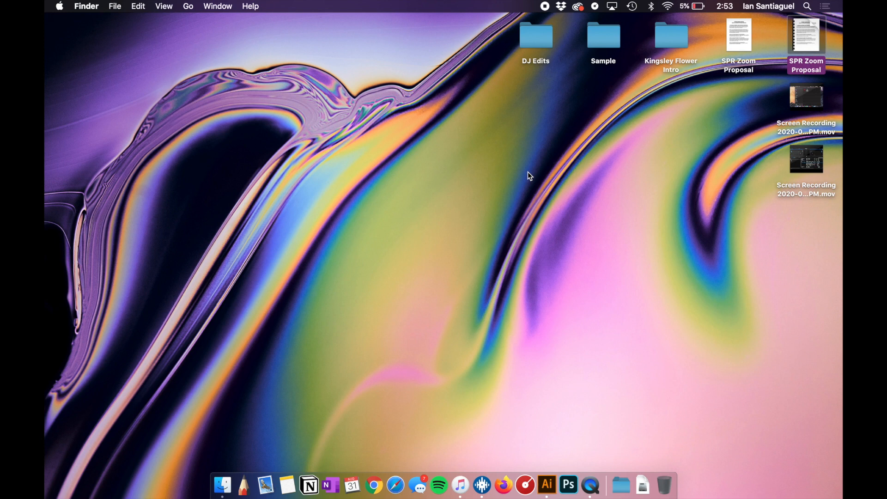
pyautogui.click(461, 489)
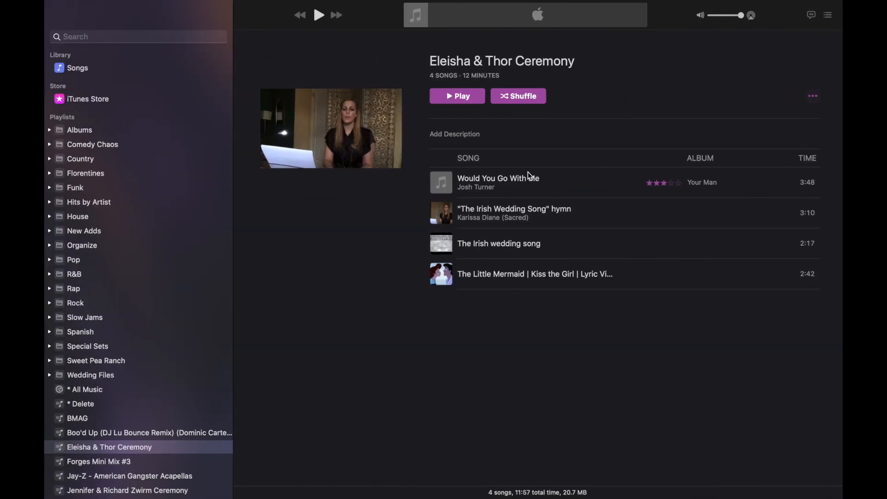
pyautogui.moveTo(248, 195)
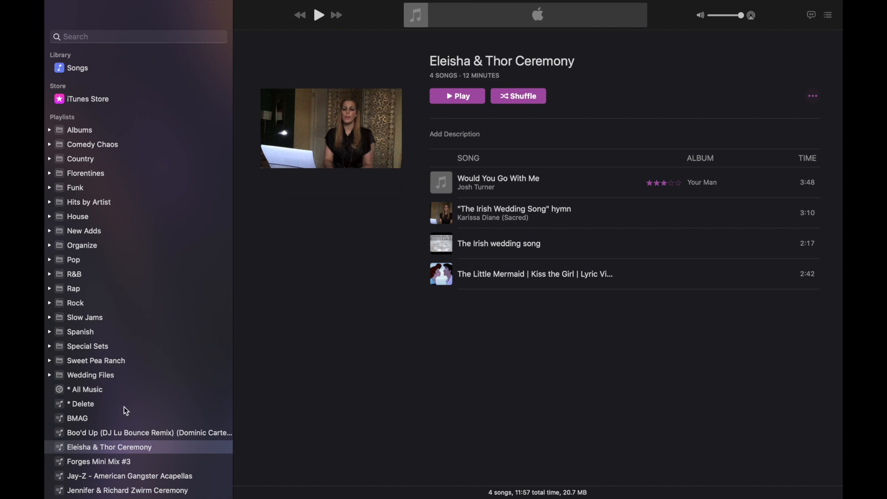
pyautogui.moveTo(157, 444)
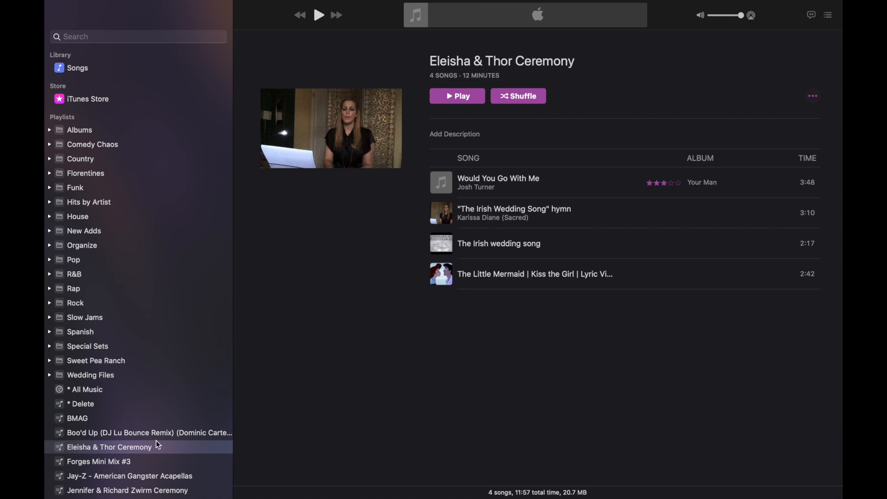
pyautogui.moveTo(163, 236)
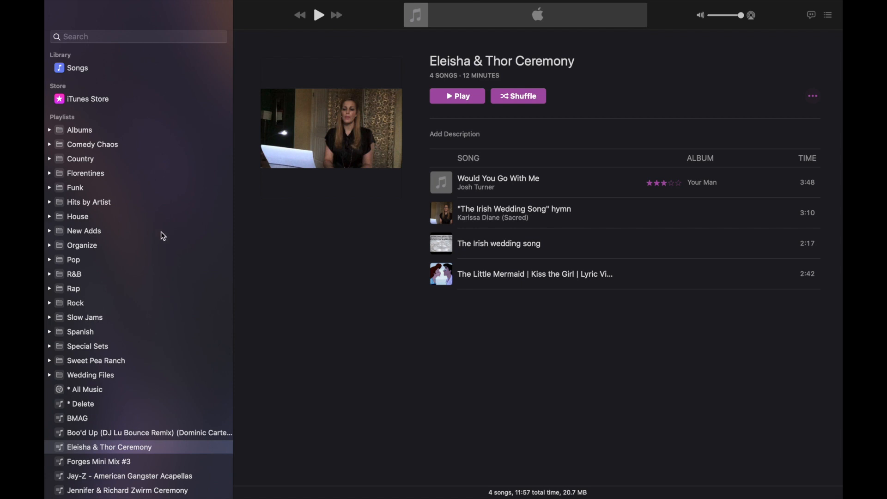
# - View the Eleisha & Thor Ceremony playlist with its four remaining songs
pyautogui.click(535, 274)
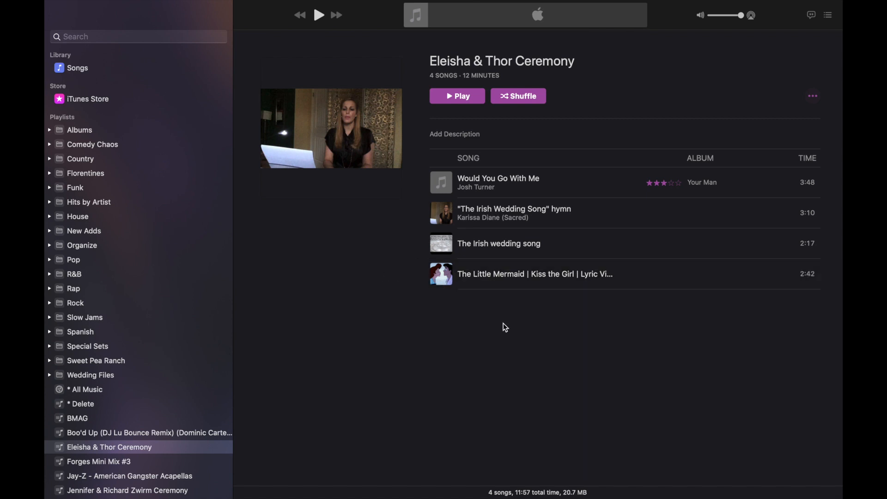
pyautogui.moveTo(486, 314)
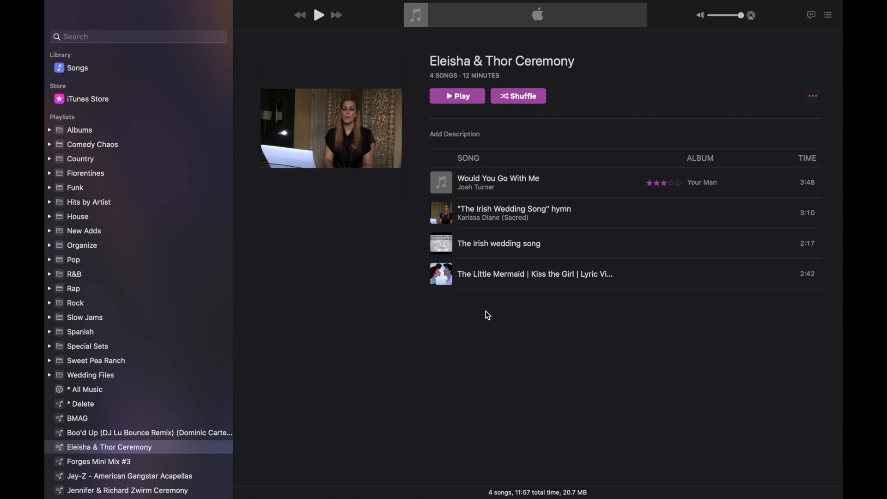
pyautogui.moveTo(487, 309)
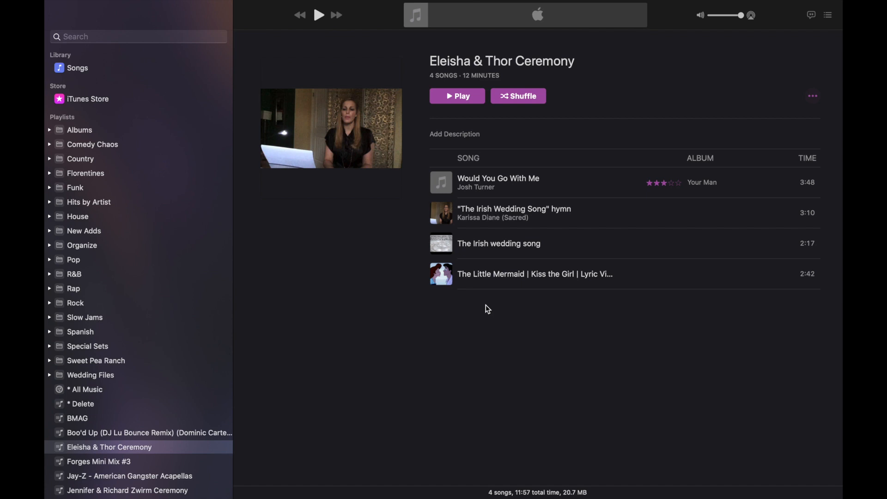
pyautogui.moveTo(506, 387)
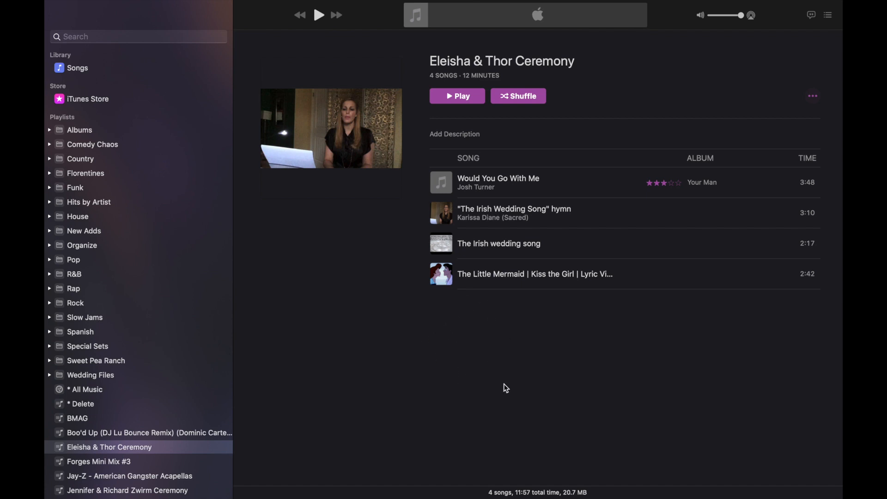
pyautogui.moveTo(477, 348)
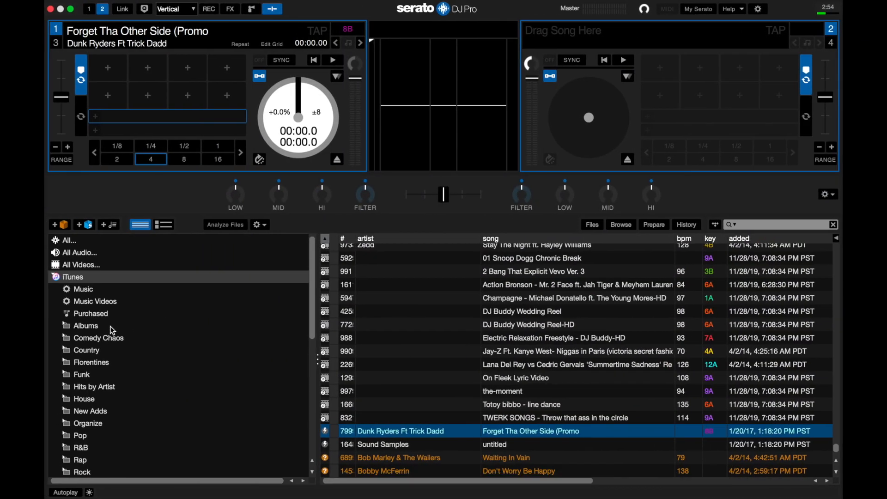
pyautogui.click(72, 277)
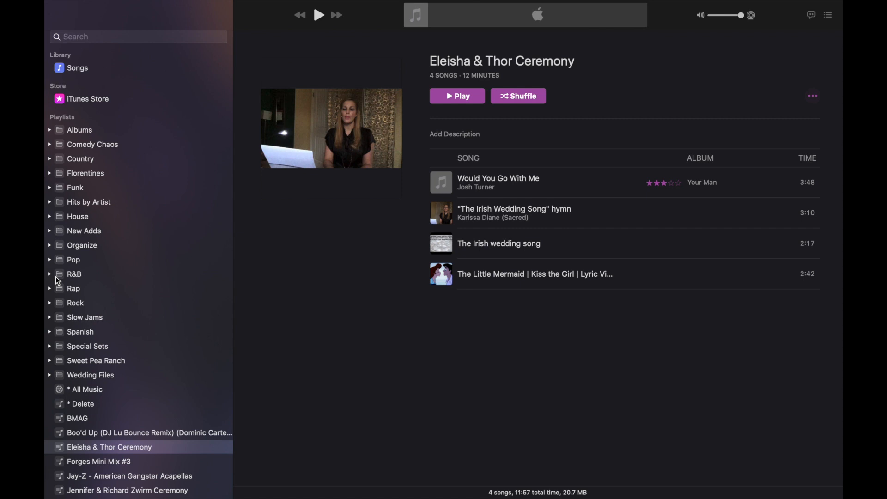
pyautogui.moveTo(548, 329)
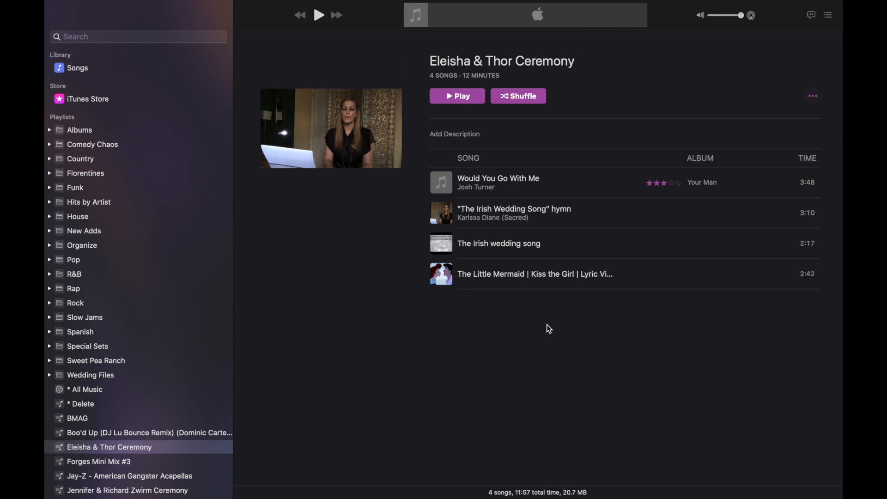
pyautogui.moveTo(62, 265)
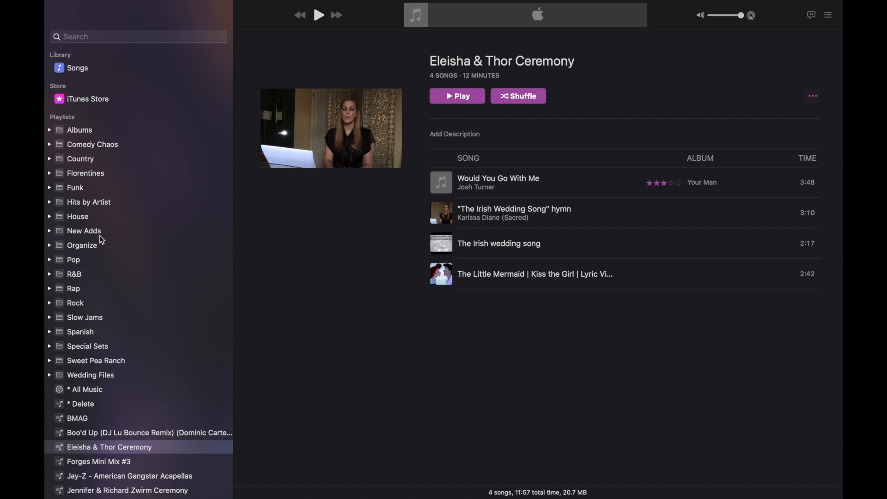
pyautogui.moveTo(496, 332)
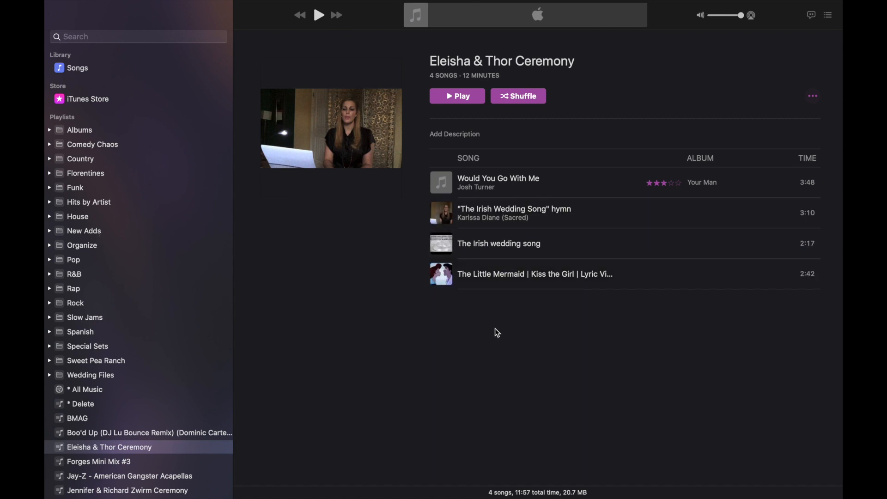
pyautogui.moveTo(246, 363)
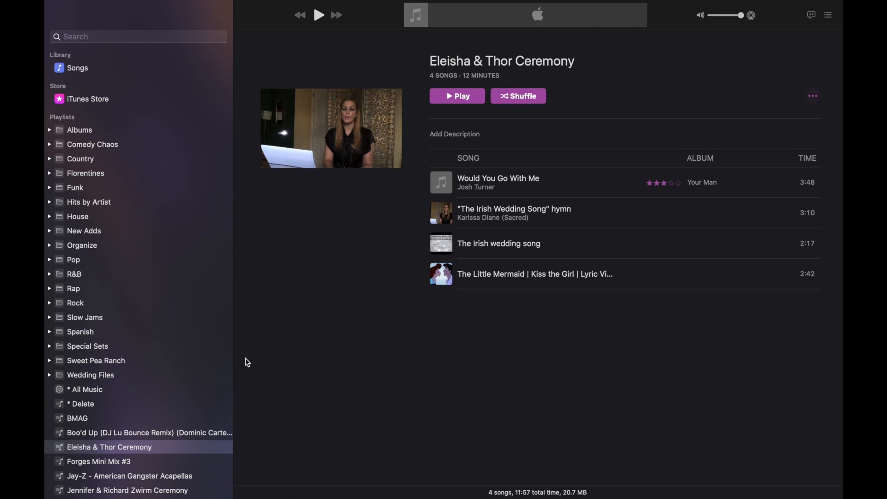
# - Select The Little Mermaid | Kiss the Girl in the Eleisha & Thor Ceremony playlist
pyautogui.click(535, 274)
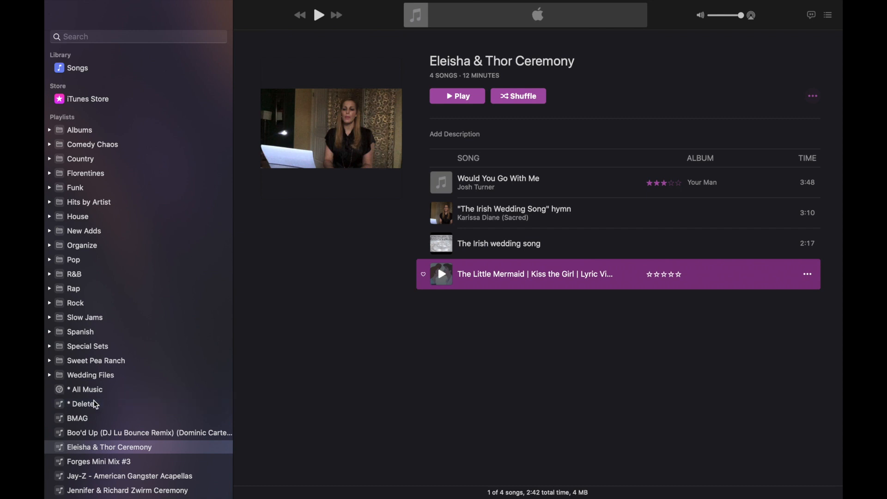
# - Show the * Delete playlist, which holds The Little Mermaid | Kiss the Girl
pyautogui.click(81, 404)
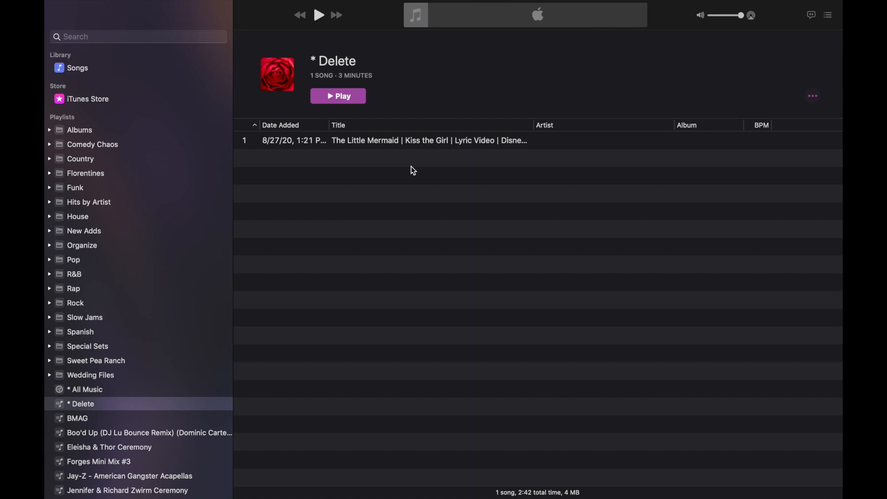
pyautogui.moveTo(394, 153)
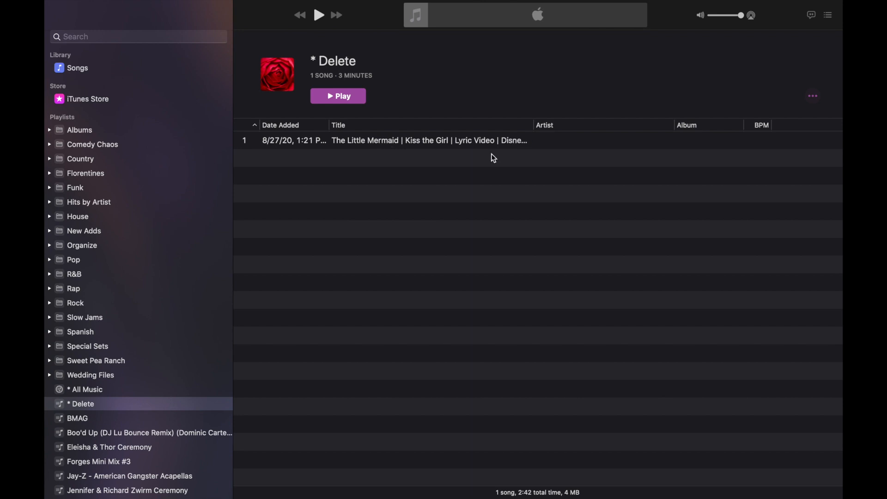
pyautogui.moveTo(519, 159)
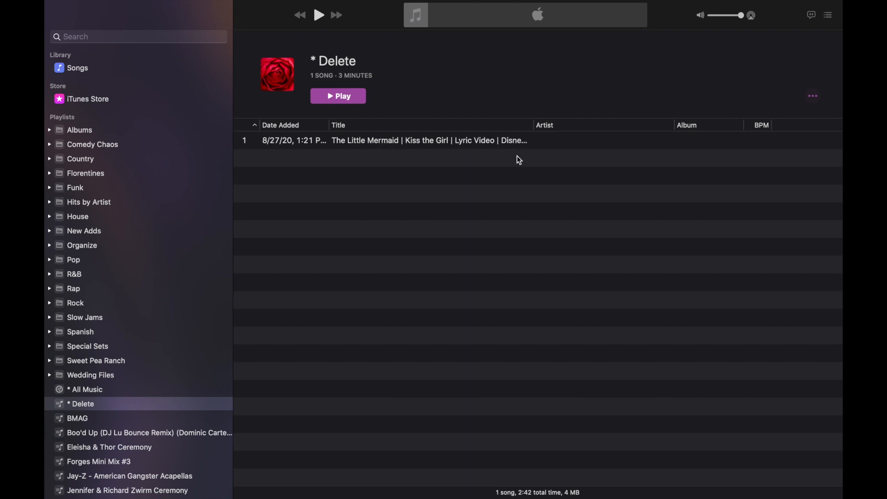
pyautogui.moveTo(148, 385)
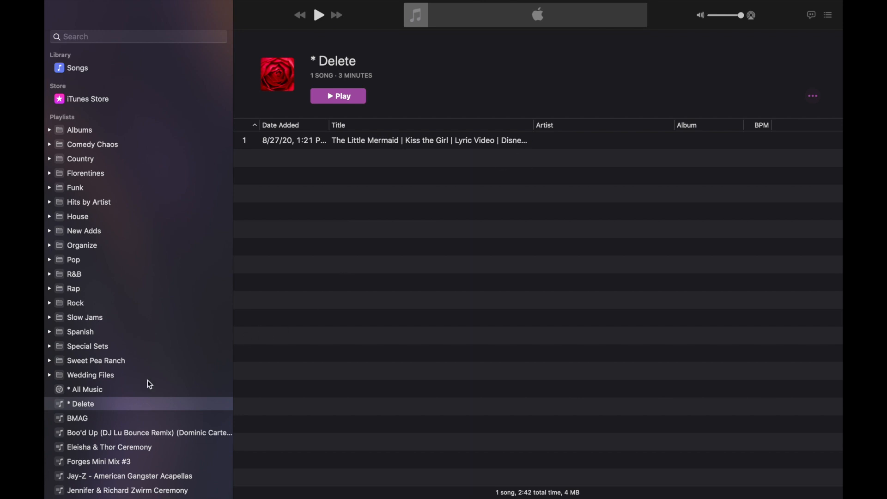
pyautogui.moveTo(429, 186)
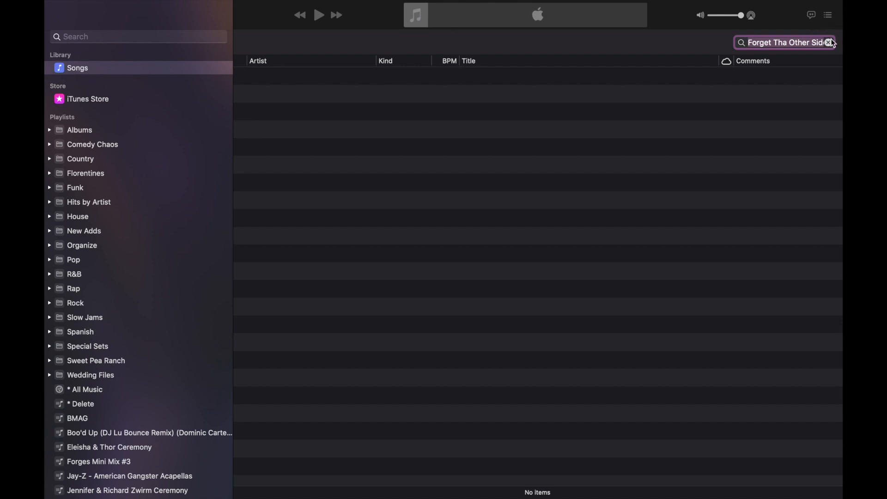
# - Clear the Forget Tha Other Side search so all 19,639 songs show, ready for a new filter
pyautogui.click(832, 43)
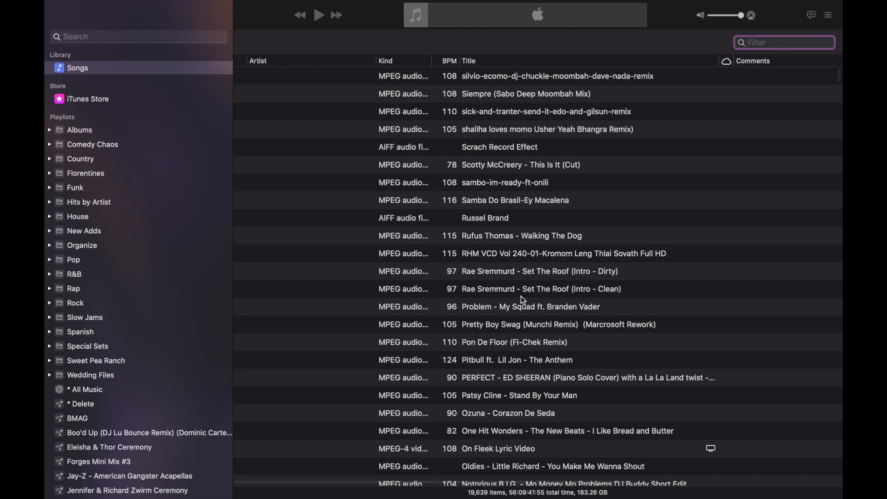
pyautogui.click(785, 42)
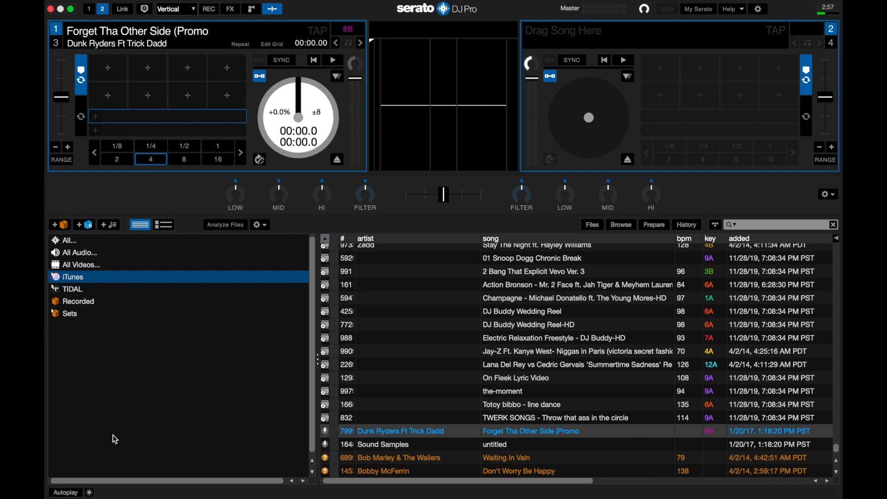
pyautogui.moveTo(288, 349)
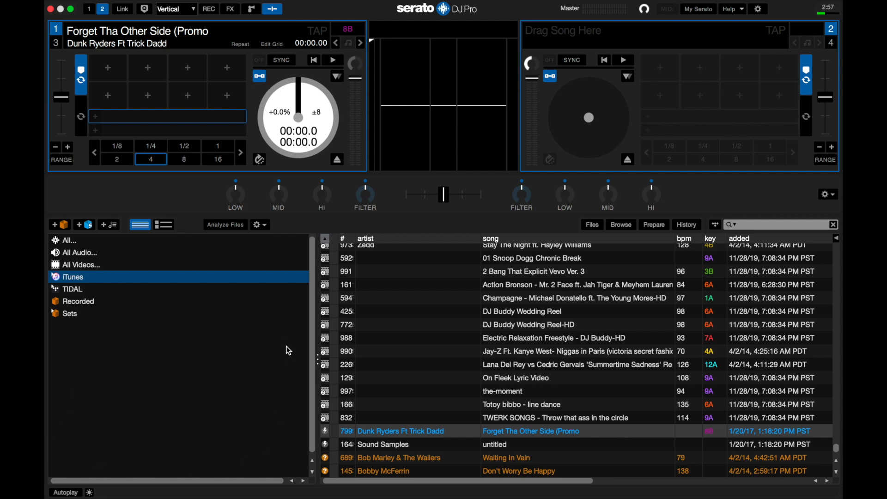
pyautogui.moveTo(279, 346)
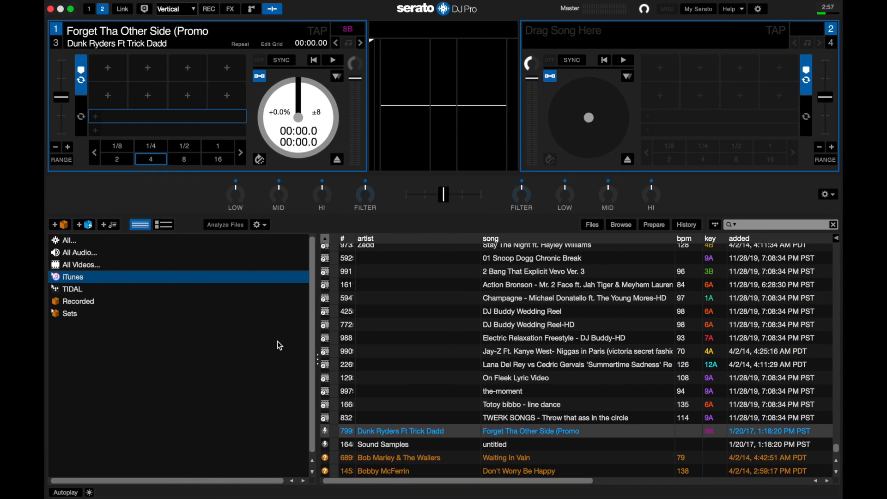
# - Bring up Serato's Setup panel to reach the Library + Display settings
pyautogui.click(758, 8)
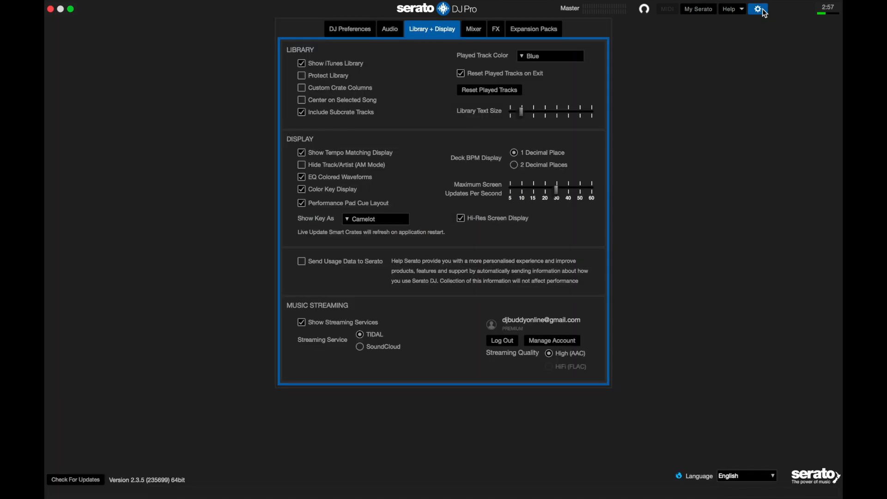
pyautogui.click(757, 8)
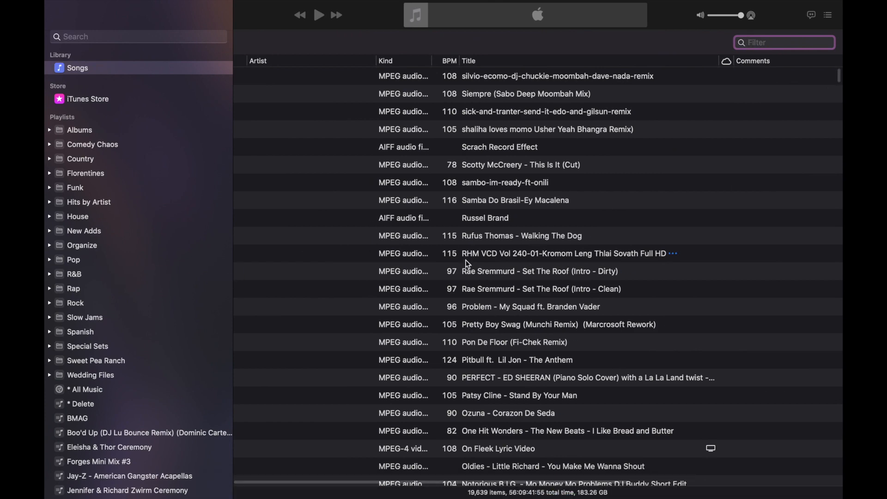
# - Focus the Songs filter field to begin a new library search
pyautogui.click(784, 42)
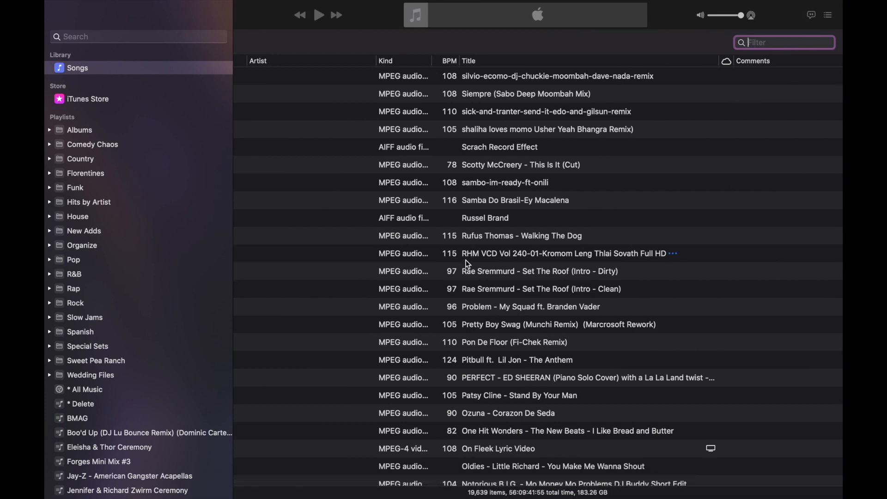